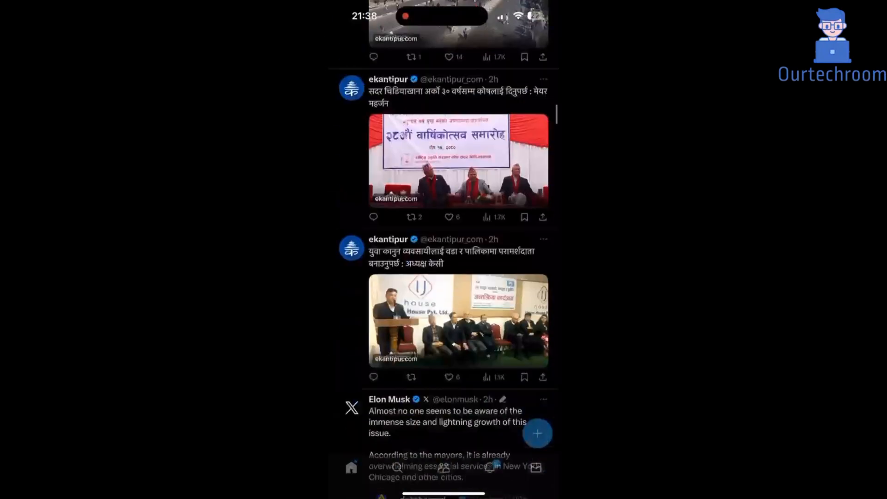
# Scroll to Narendra Modi's Ayodhya video post and copy its link from the share menu.
pyautogui.scroll(-3)
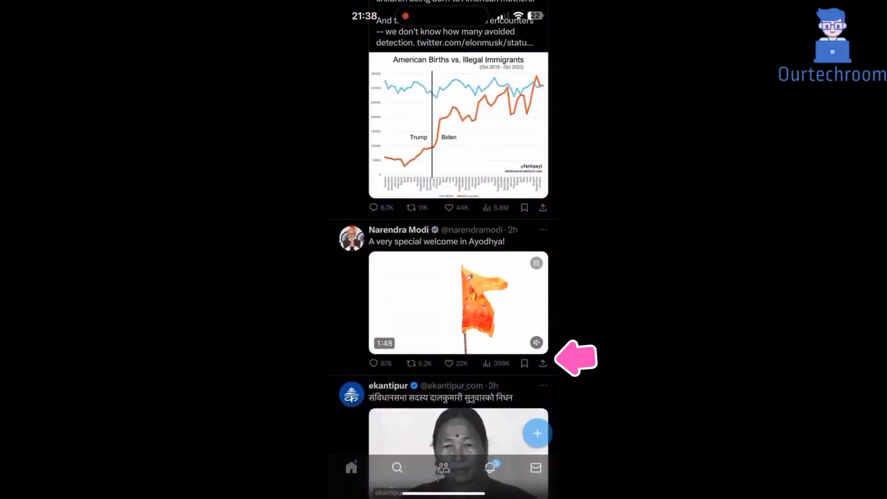
pyautogui.click(543, 363)
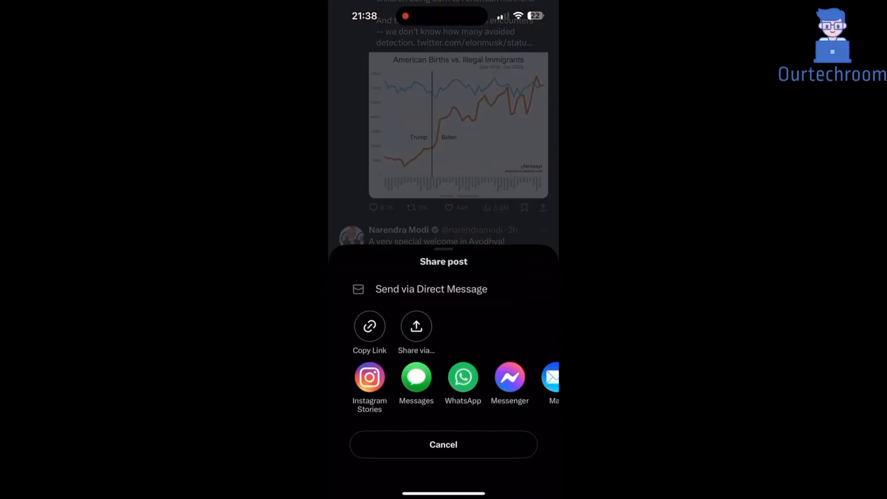
pyautogui.click(444, 444)
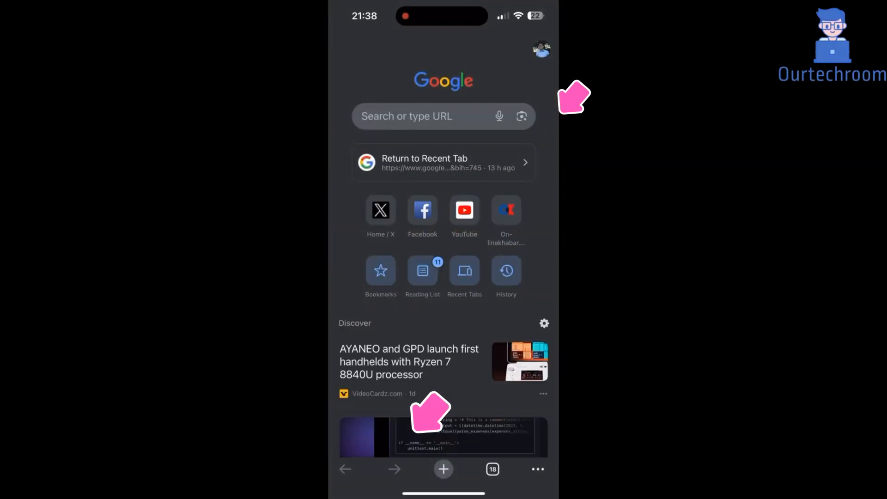
# Search Chrome for a Twitter video downloader and open the SSSTwitter result.
pyautogui.click(428, 116)
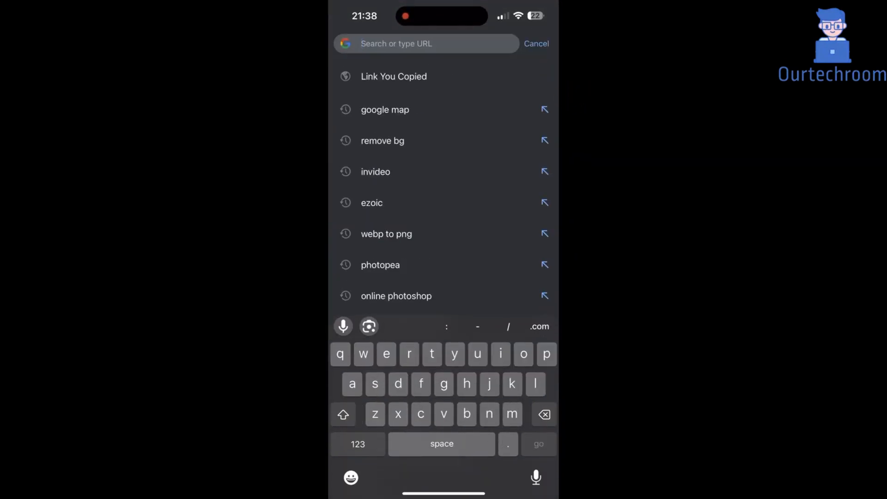
pyautogui.write('twitter.com')
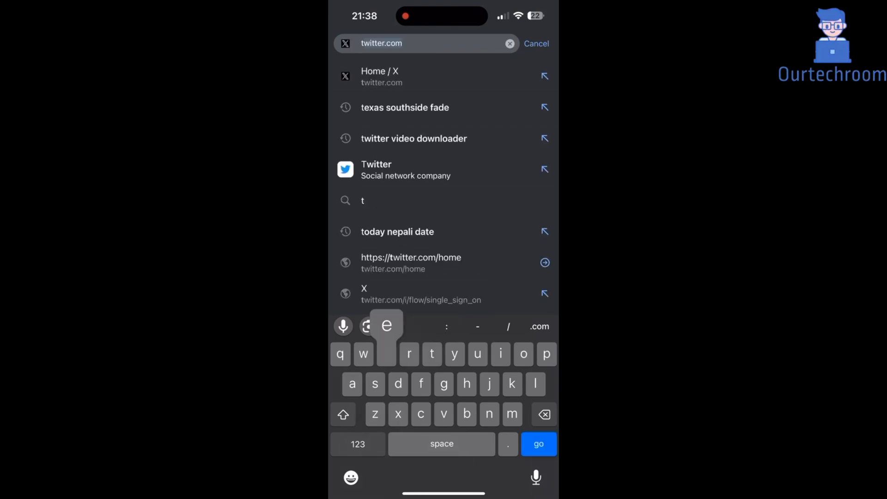
pyautogui.click(509, 43)
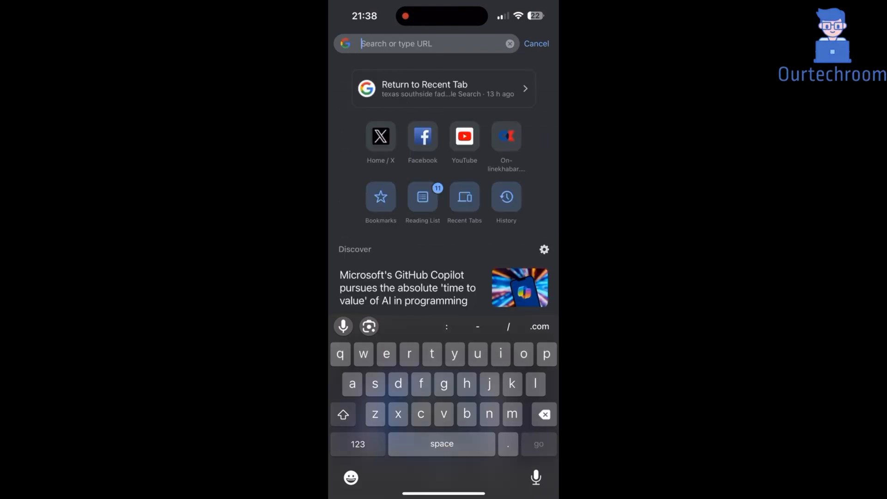
pyautogui.write('twitter.com')
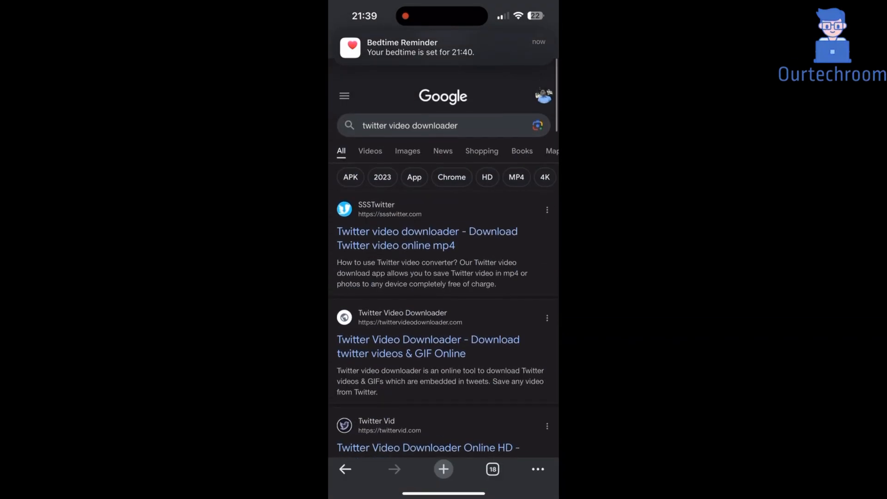
pyautogui.scroll(-3)
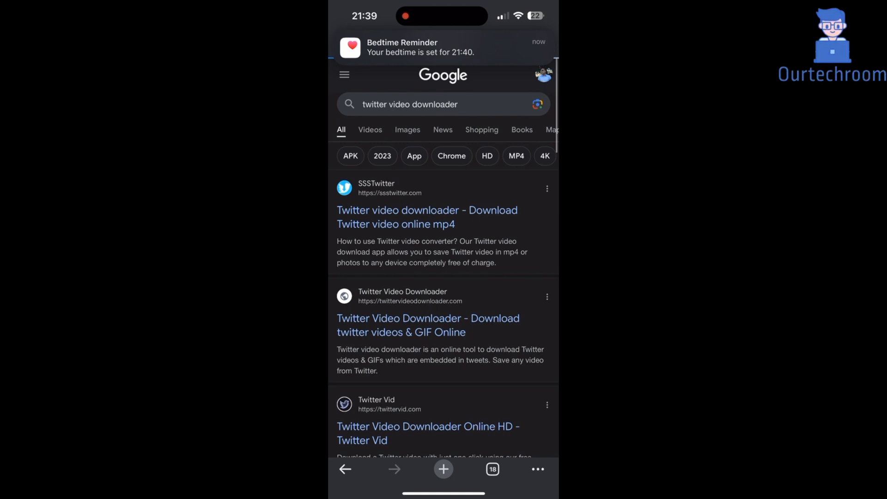
pyautogui.click(401, 210)
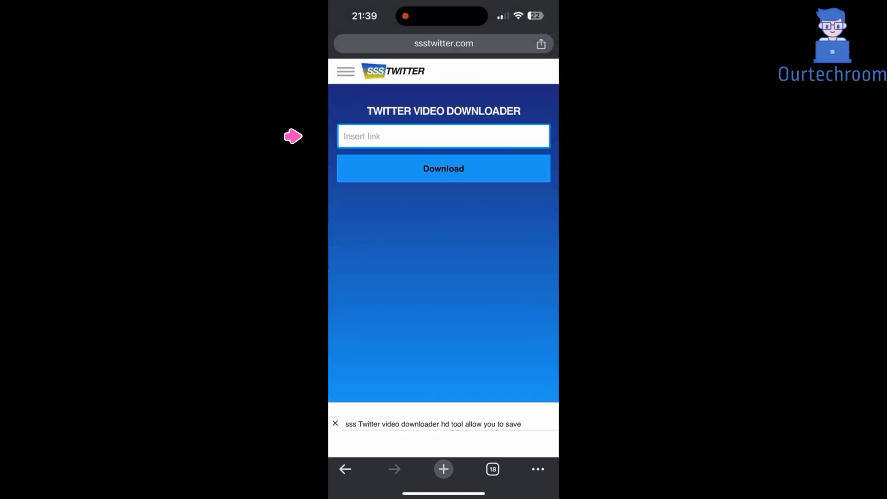
pyautogui.write('https://twitter.com/narendramodi/status/1741087076550861176?s=46')
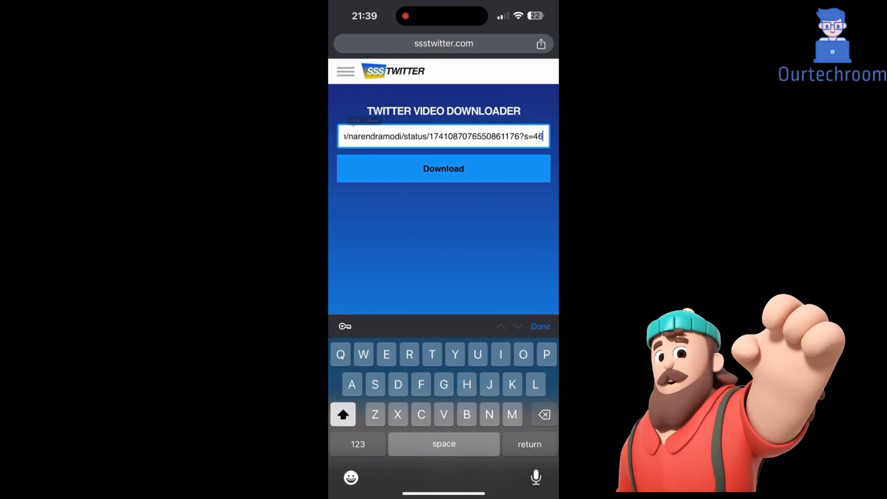
pyautogui.click(443, 168)
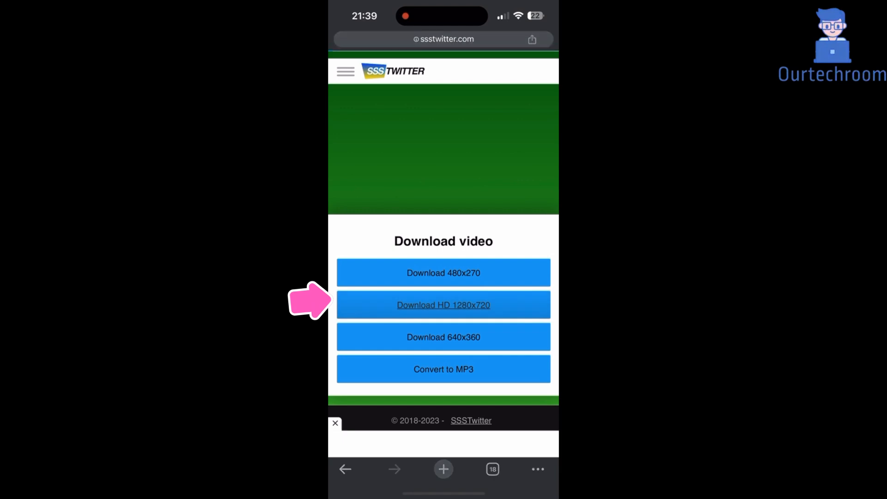
# Download the HD 1280x720 MP4 and open it in the Chrome downloads folder.
pyautogui.click(443, 305)
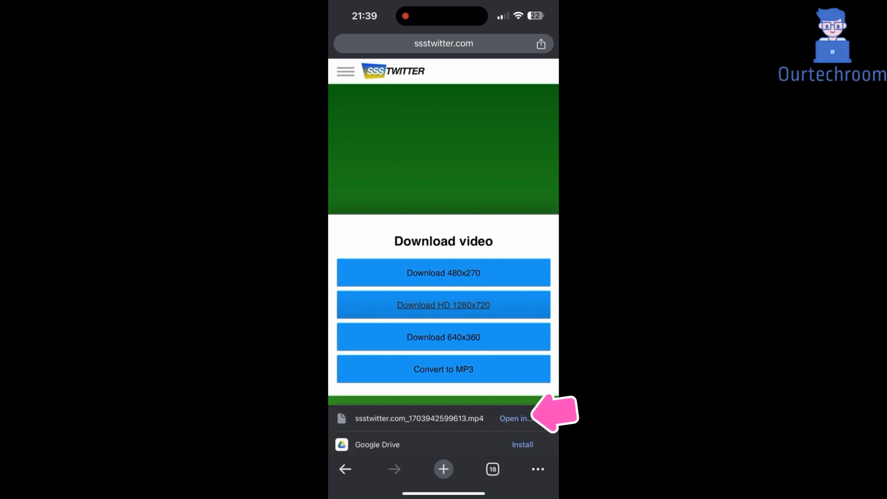
pyautogui.click(517, 418)
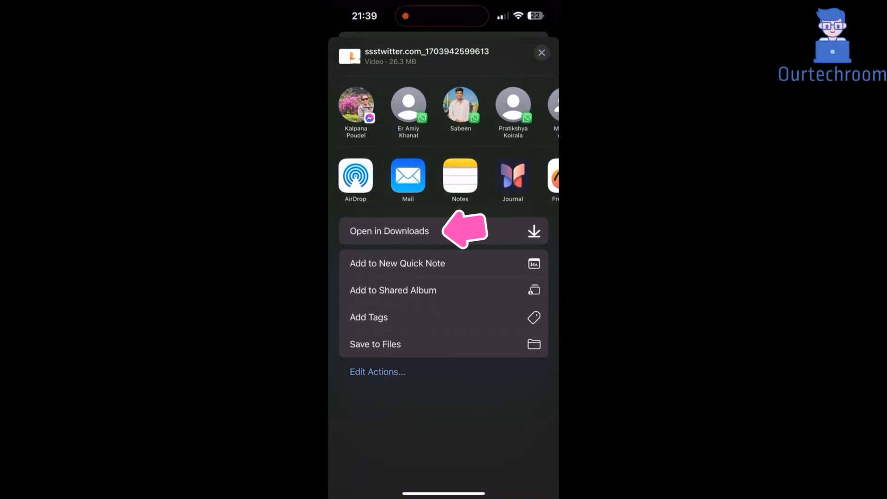
pyautogui.click(389, 231)
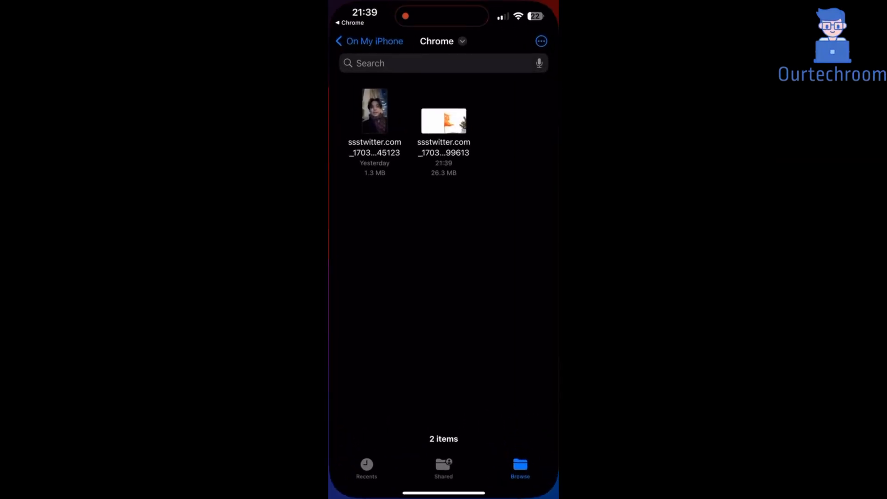